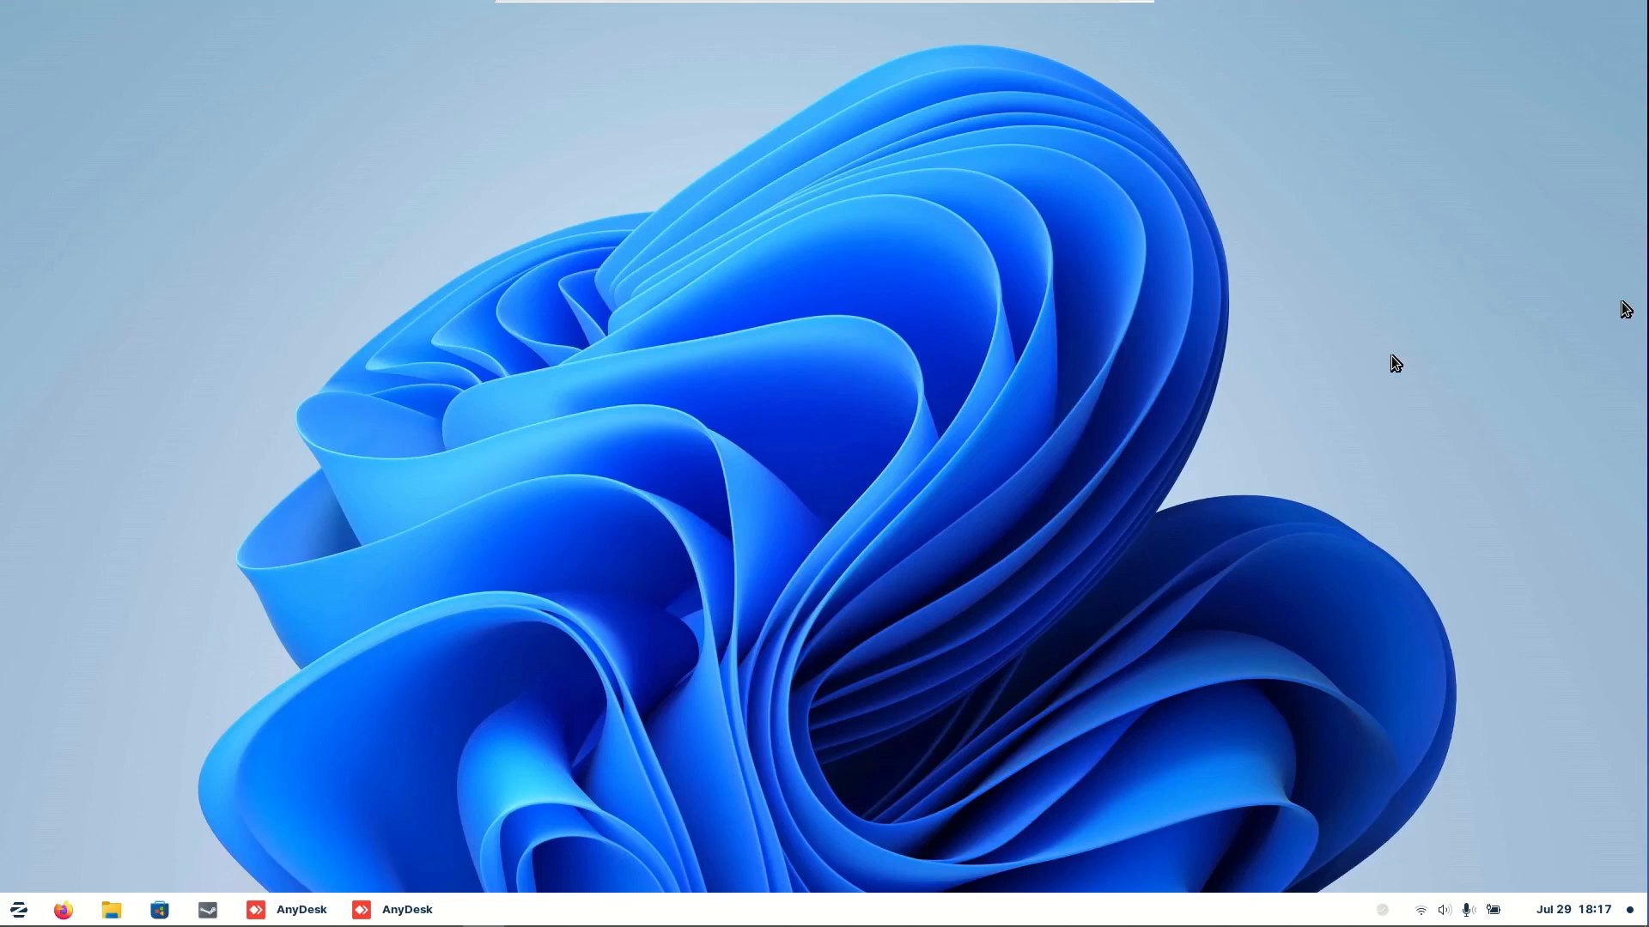
{"action": "mouse_move", "coordinate": [177, 795]}
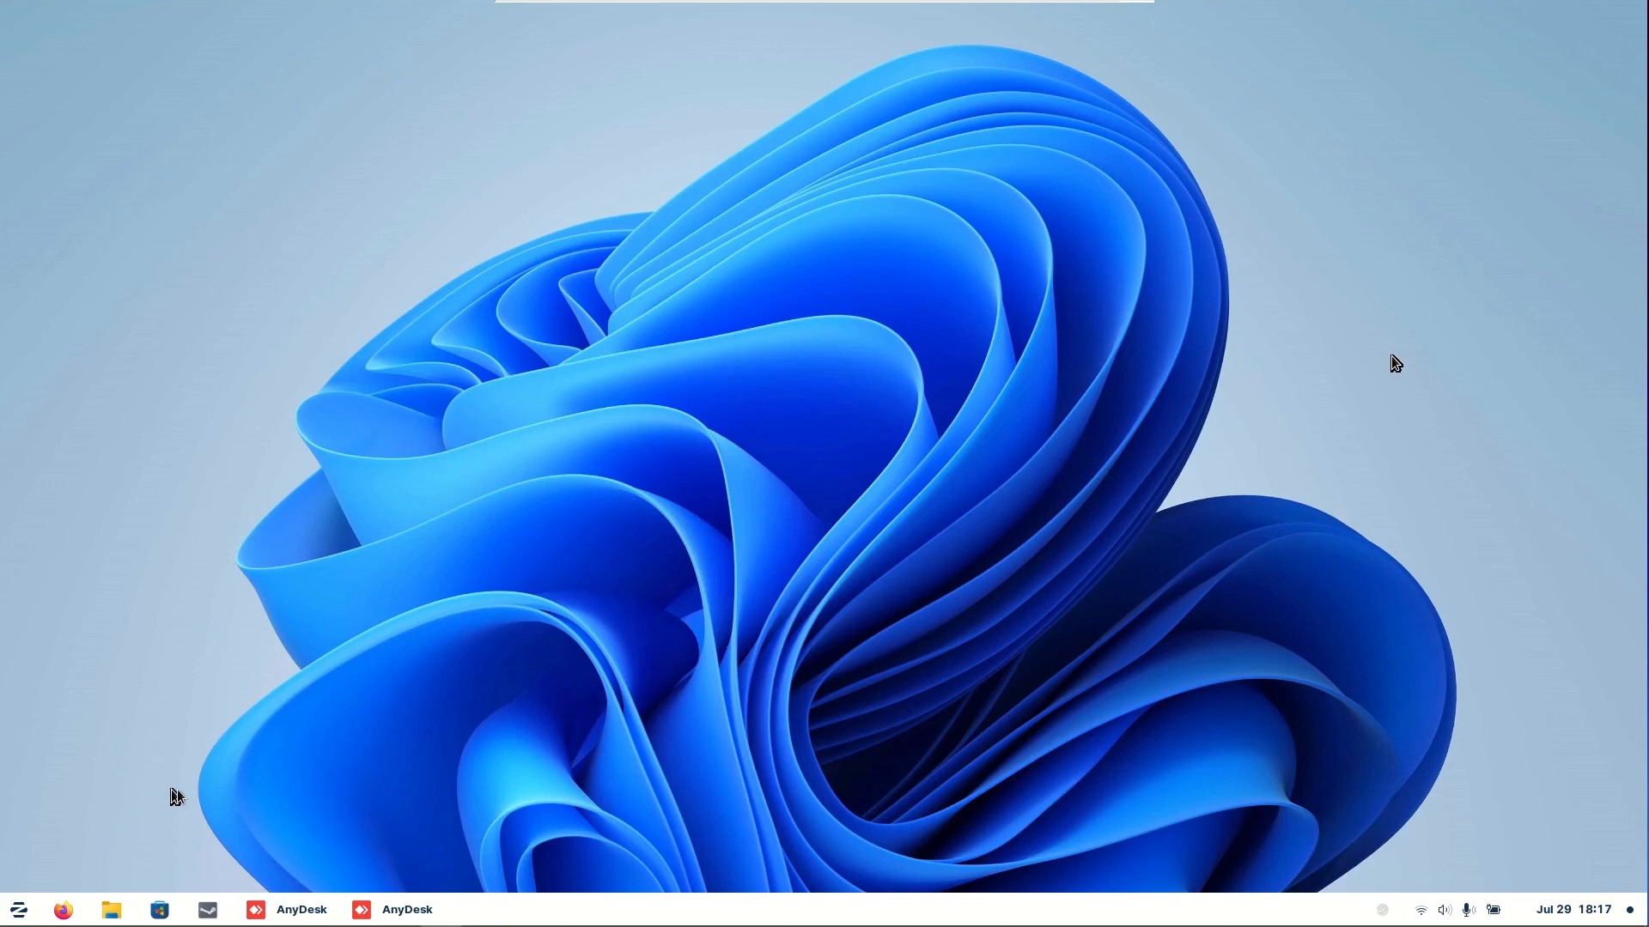
Step: Launch Settings from the Zorin menu and scroll its sidebar toward Default Applications
{"action": "left_click", "coordinate": [17, 908]}
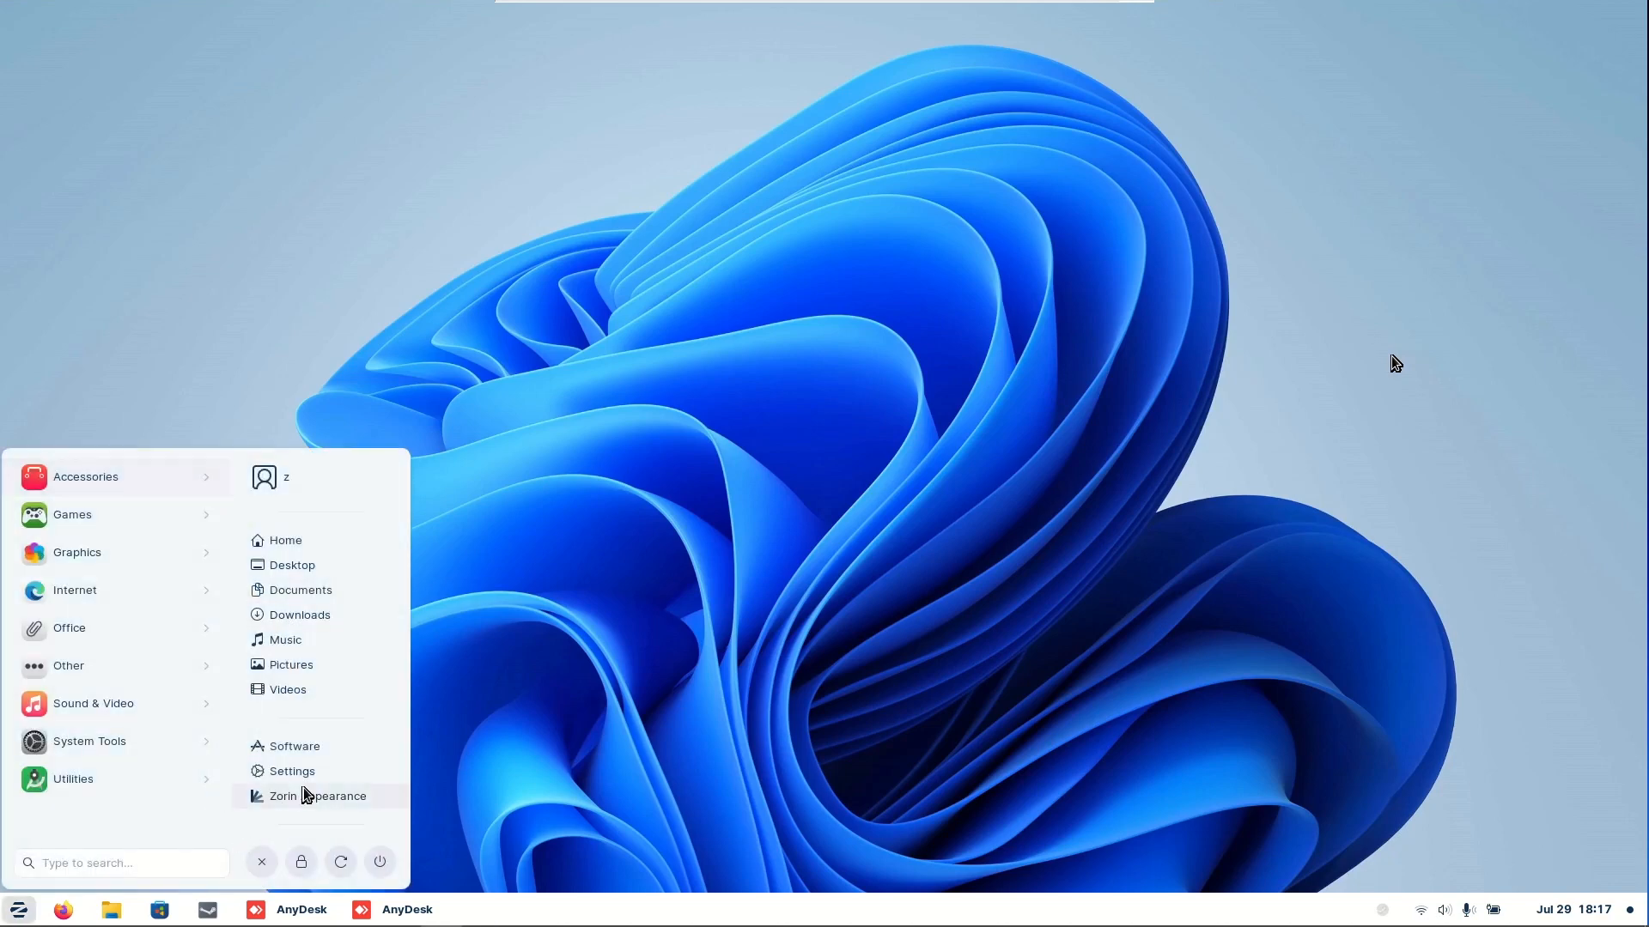
{"action": "left_click", "coordinate": [291, 771]}
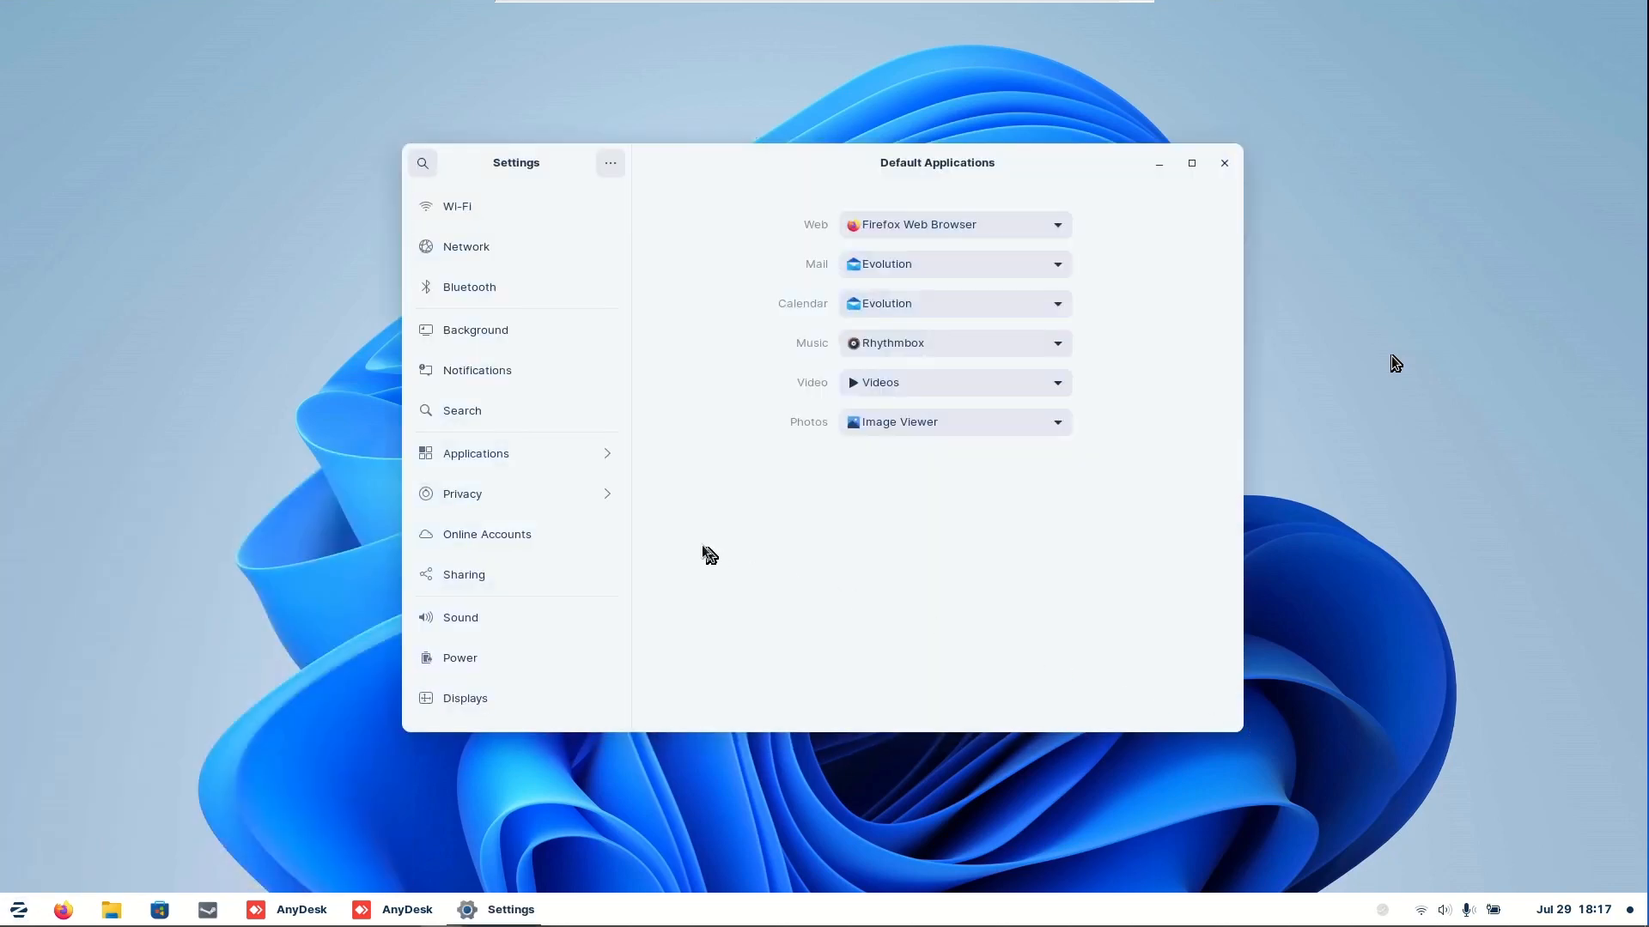
{"action": "scroll", "scroll_direction": "down", "scroll_amount": 3}
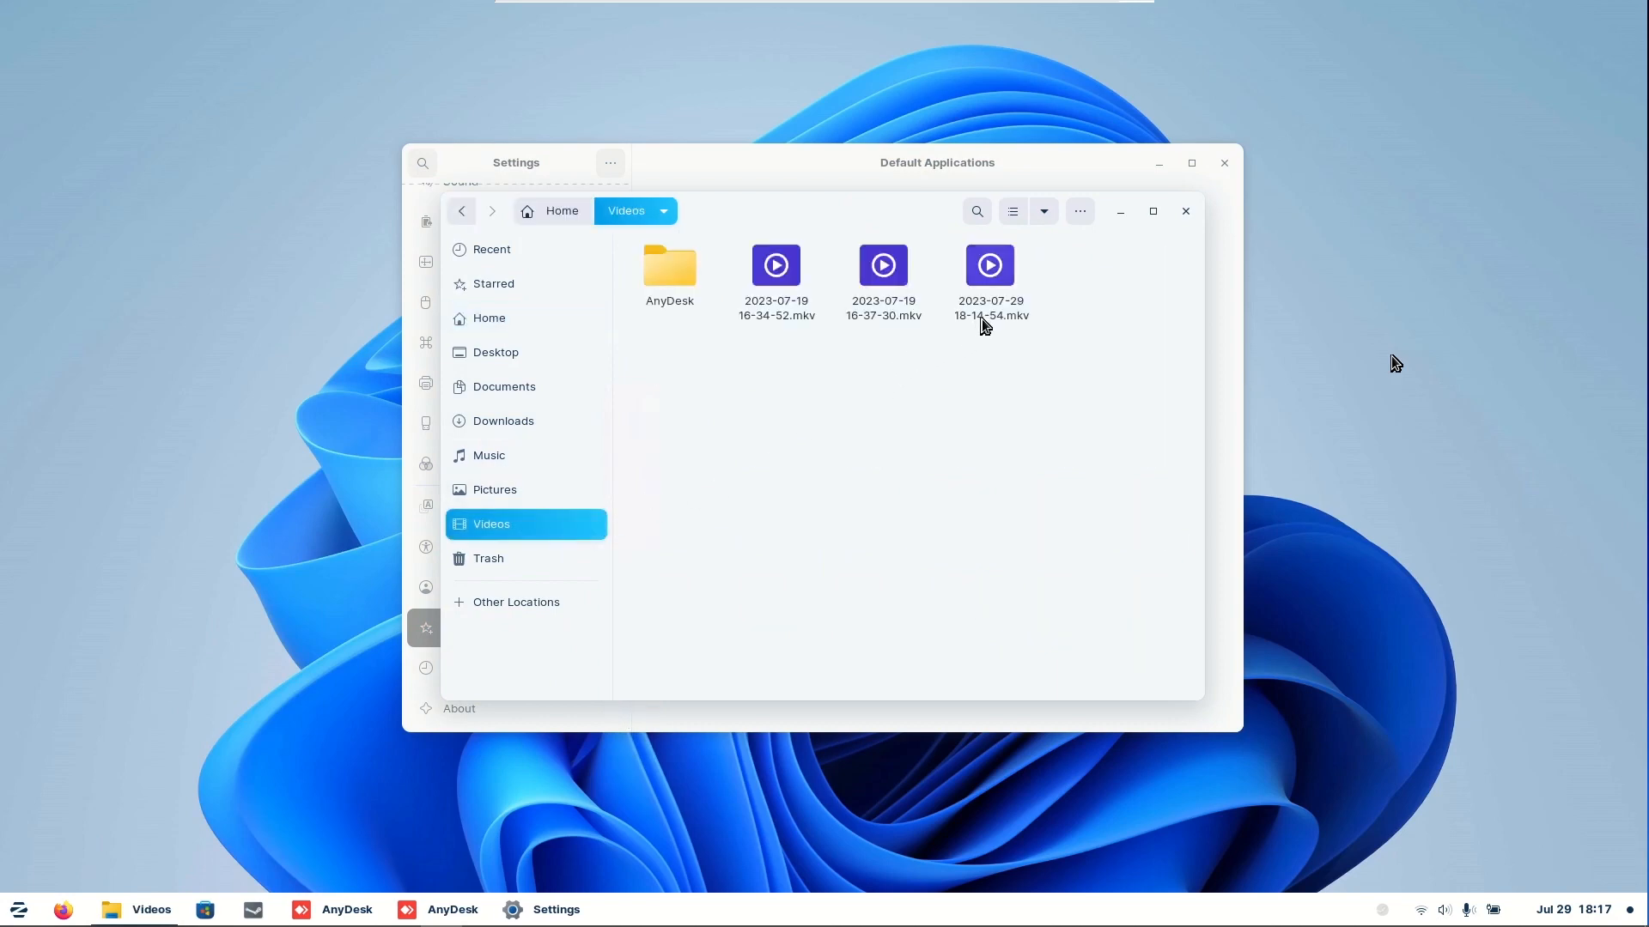
{"action": "left_click", "coordinate": [990, 264]}
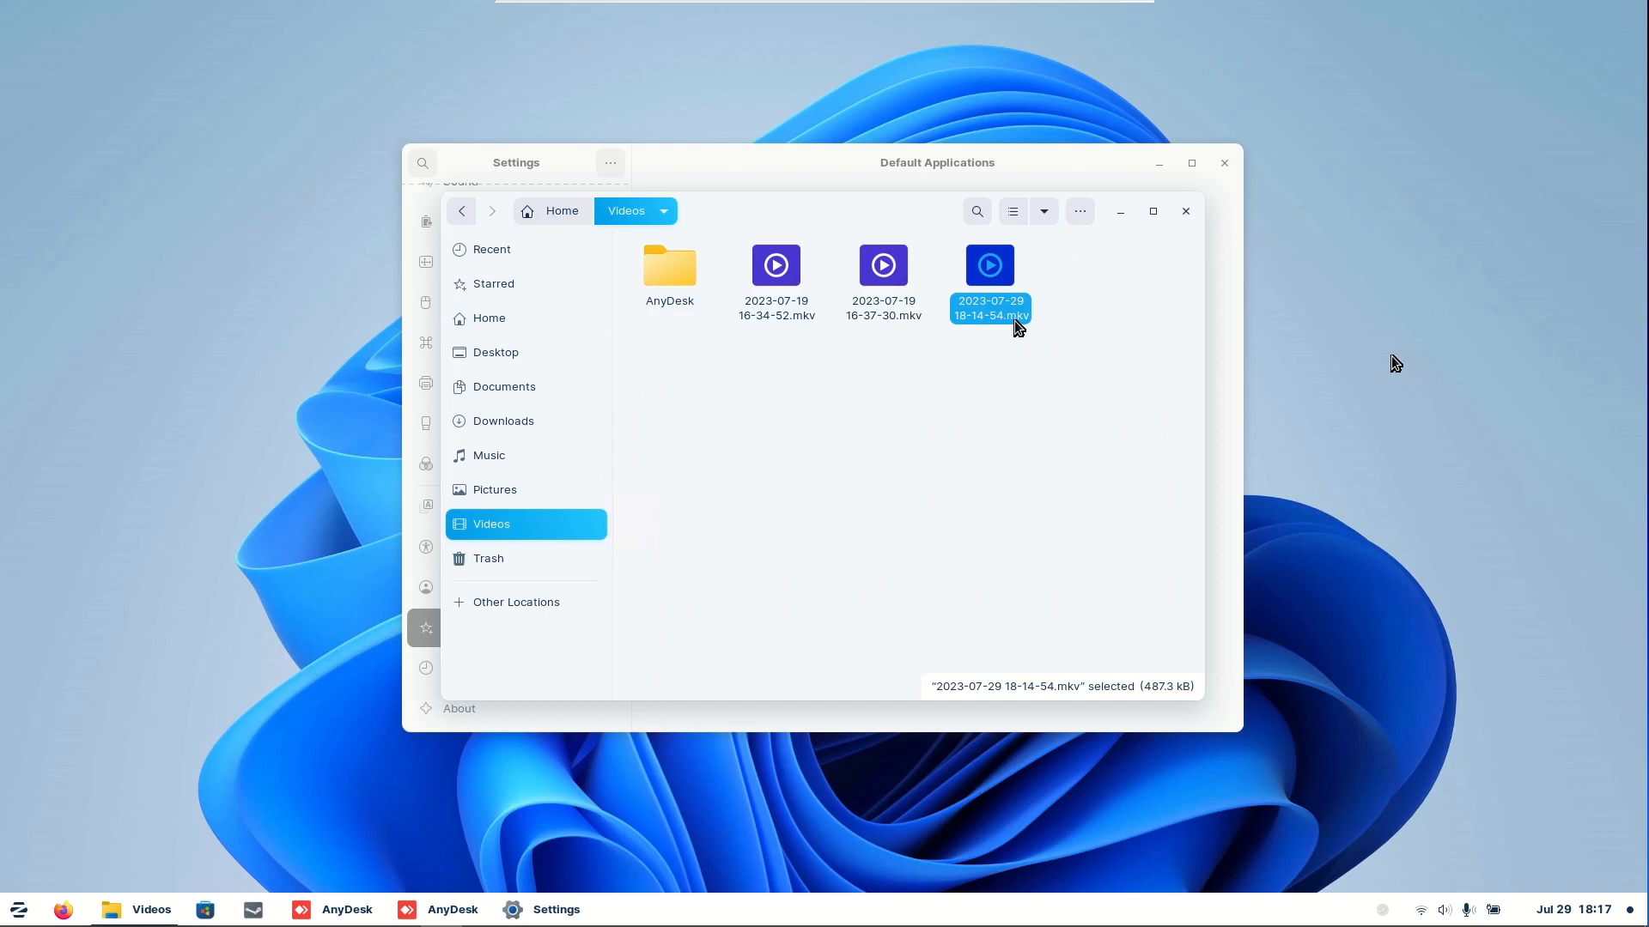
{"action": "double_click", "coordinate": [989, 265]}
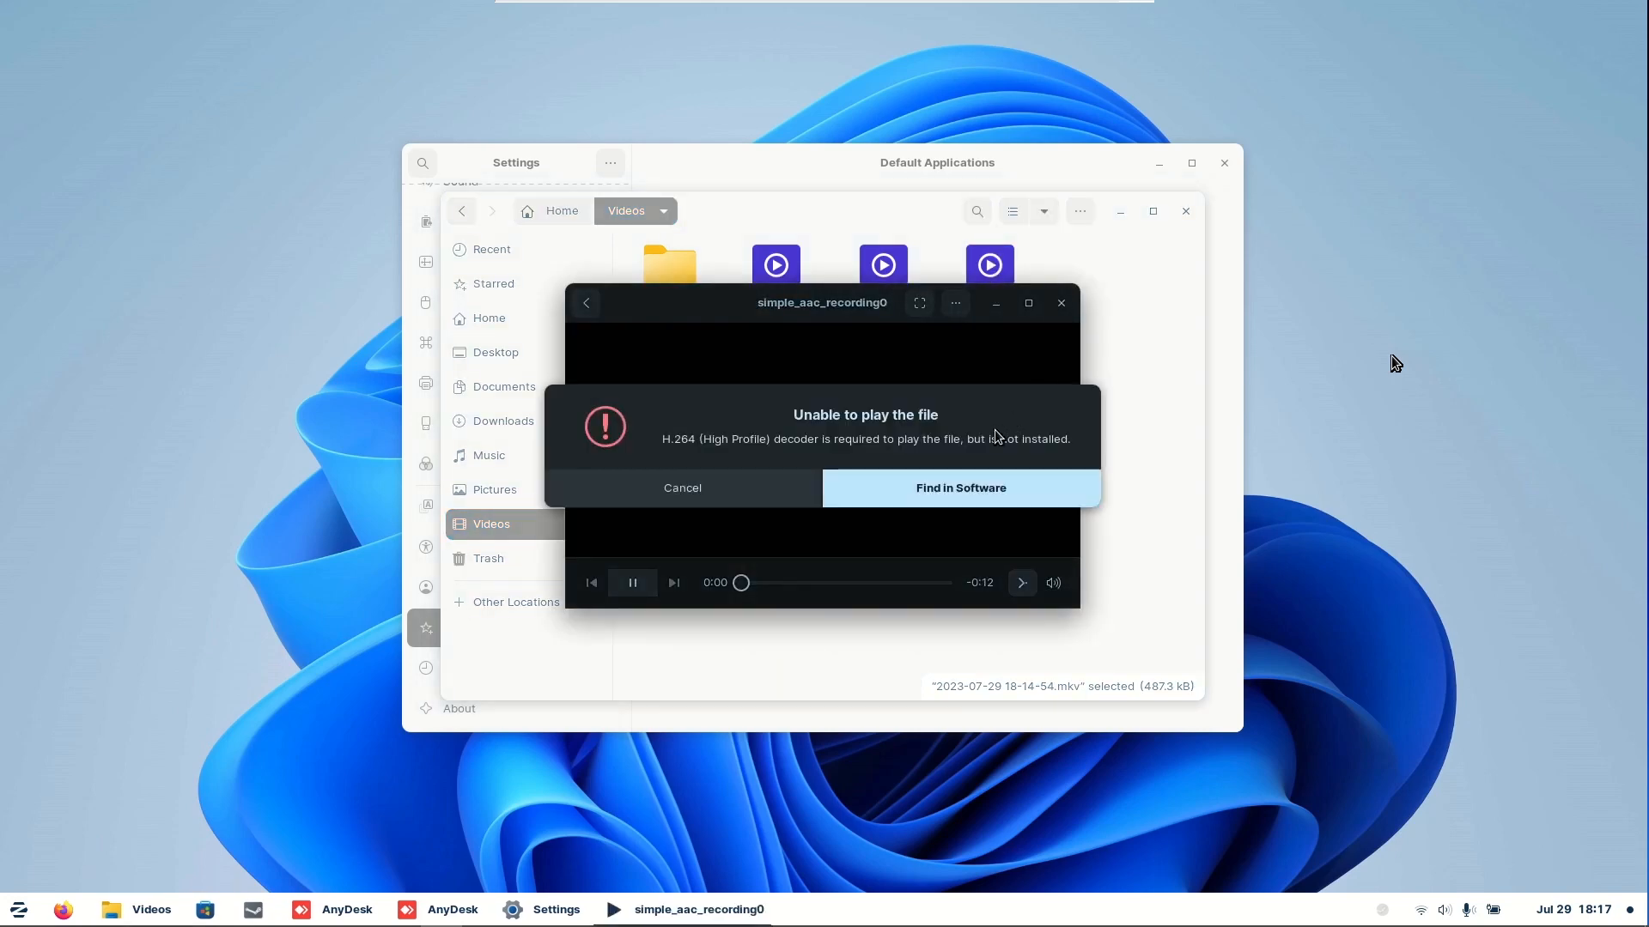
{"action": "left_click", "coordinate": [682, 486]}
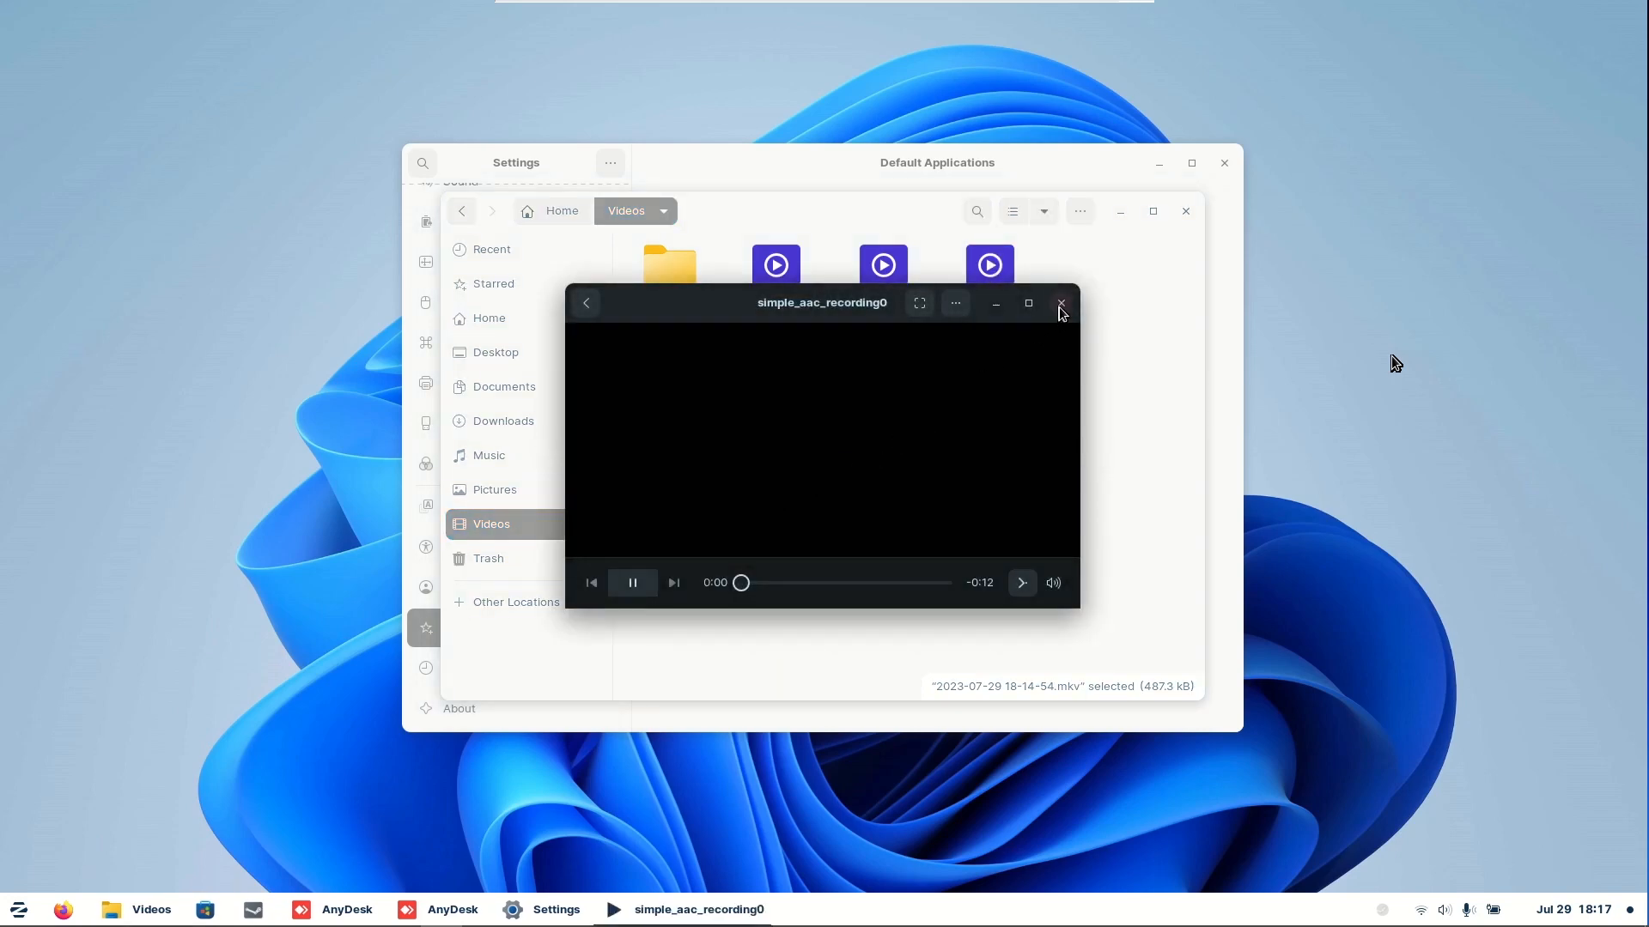
{"action": "left_click", "coordinate": [1061, 304]}
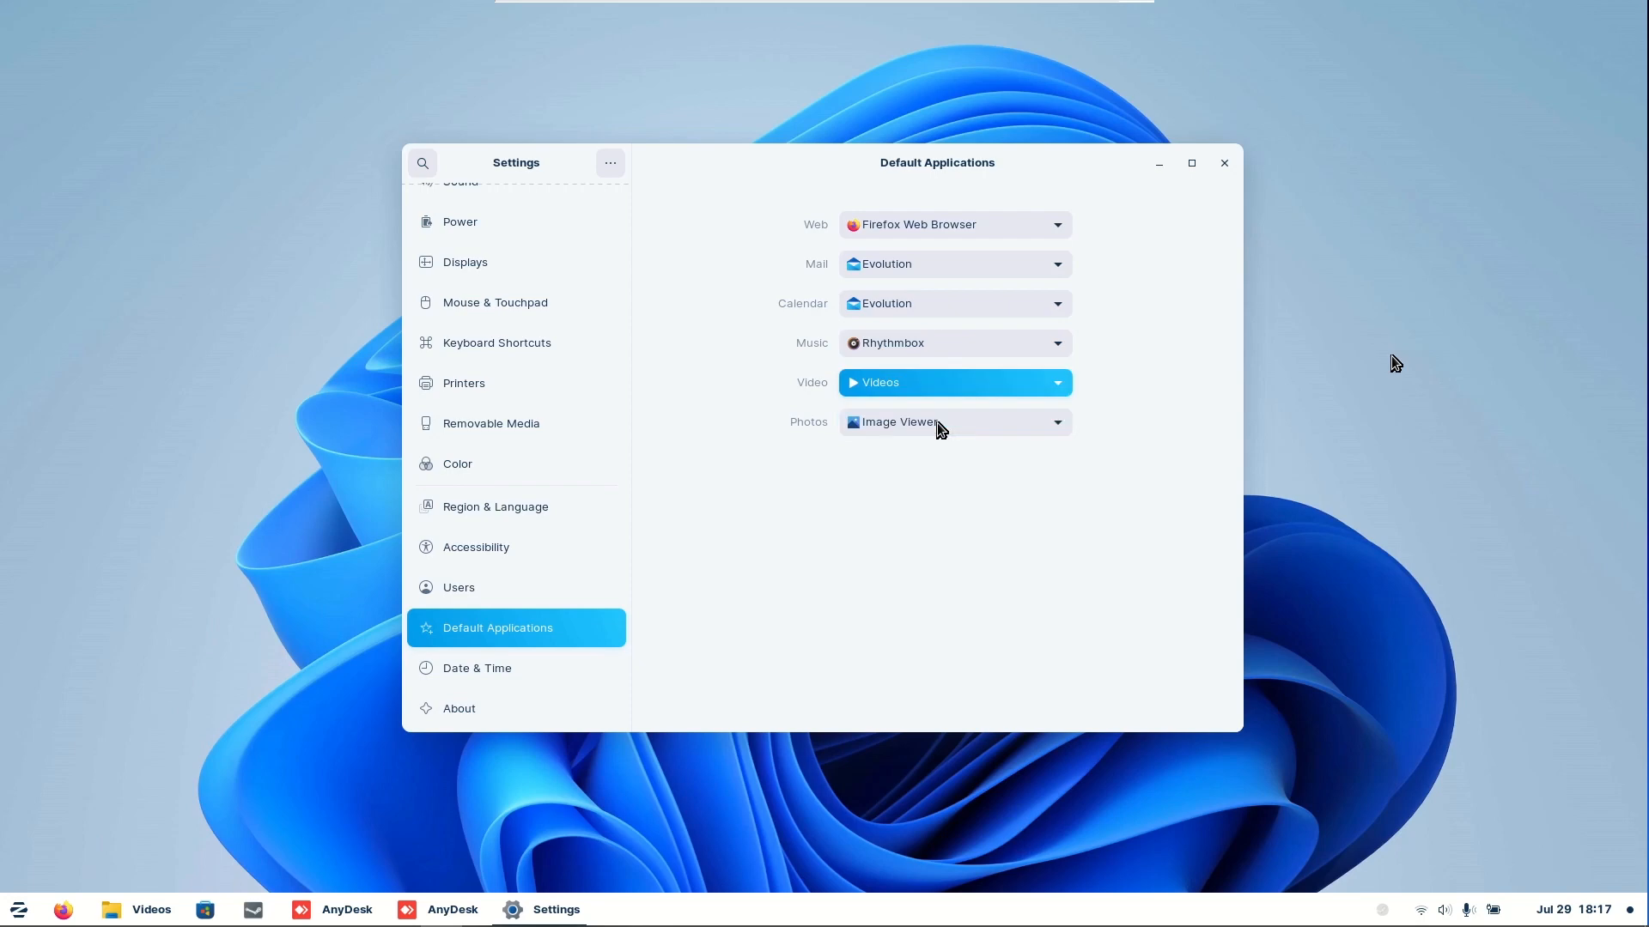
Step: Choose VLC media player as the default Video application in Default Applications
{"action": "left_click", "coordinate": [907, 381]}
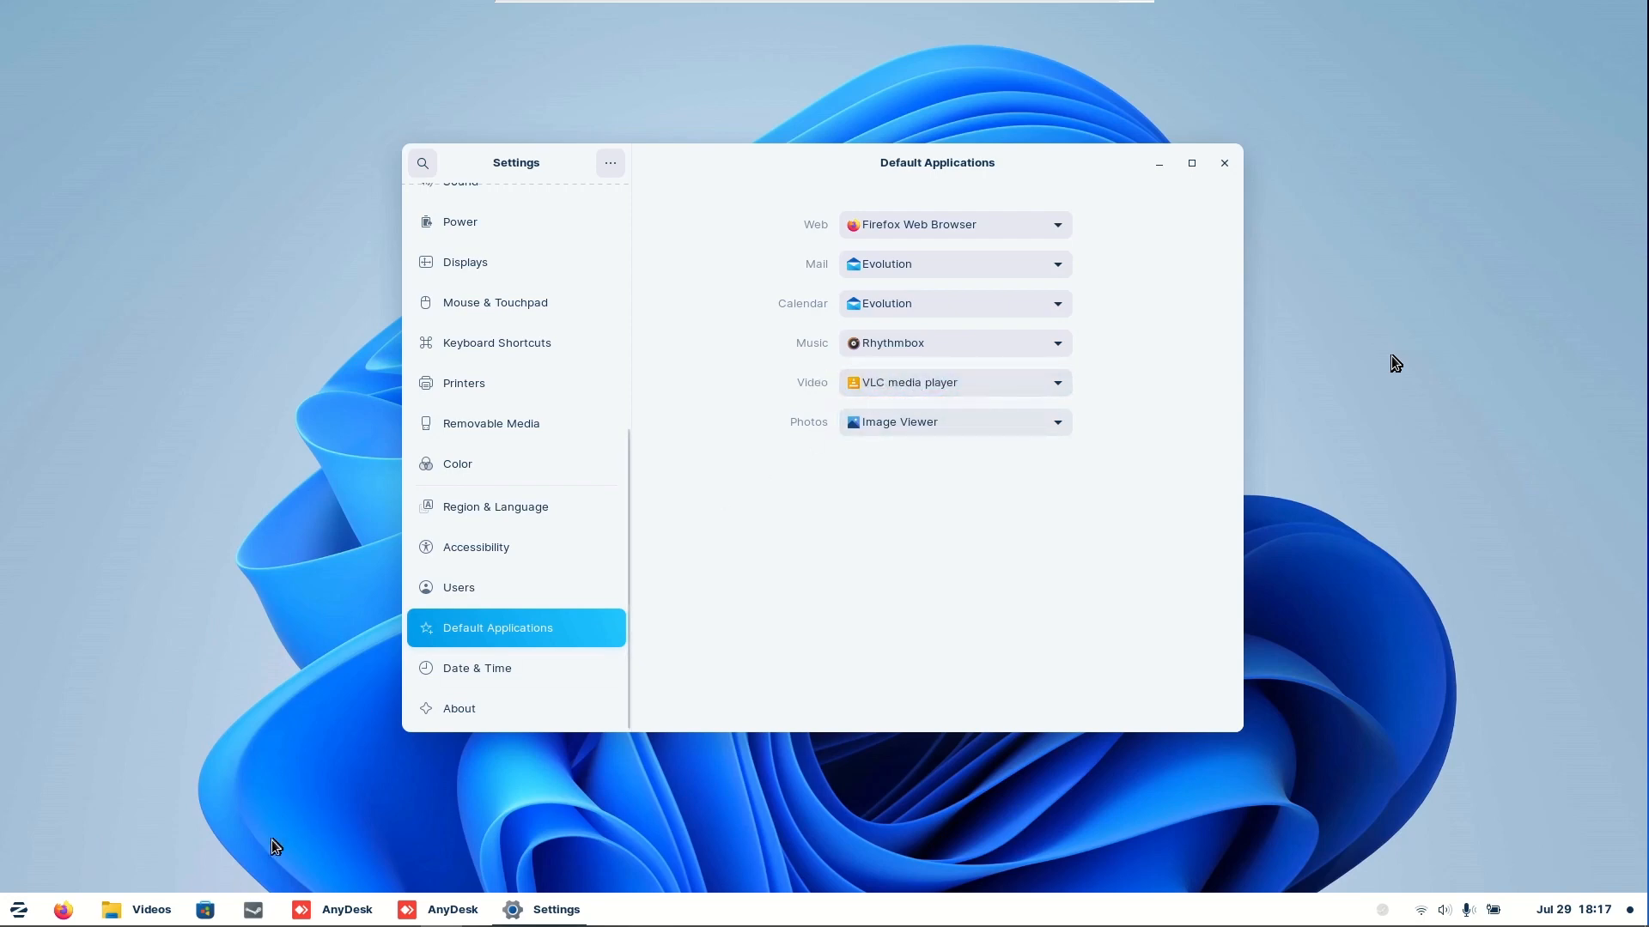
{"action": "left_click", "coordinate": [137, 910]}
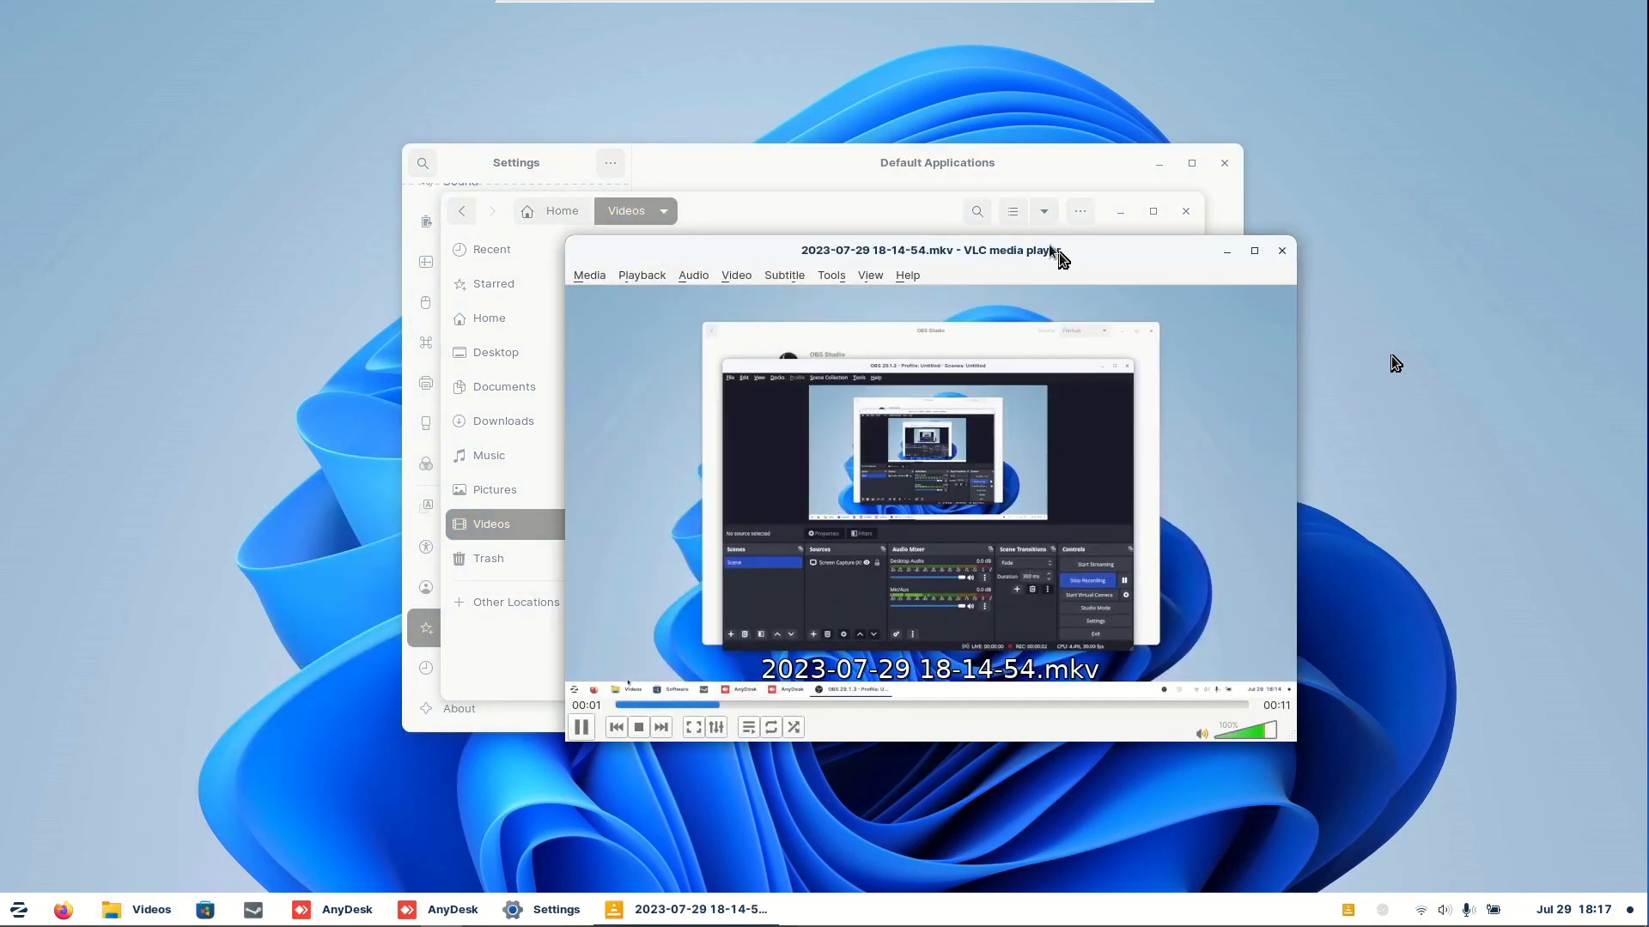
Step: Play the 18-14-54 recording in VLC media player
{"action": "left_click", "coordinate": [1281, 251]}
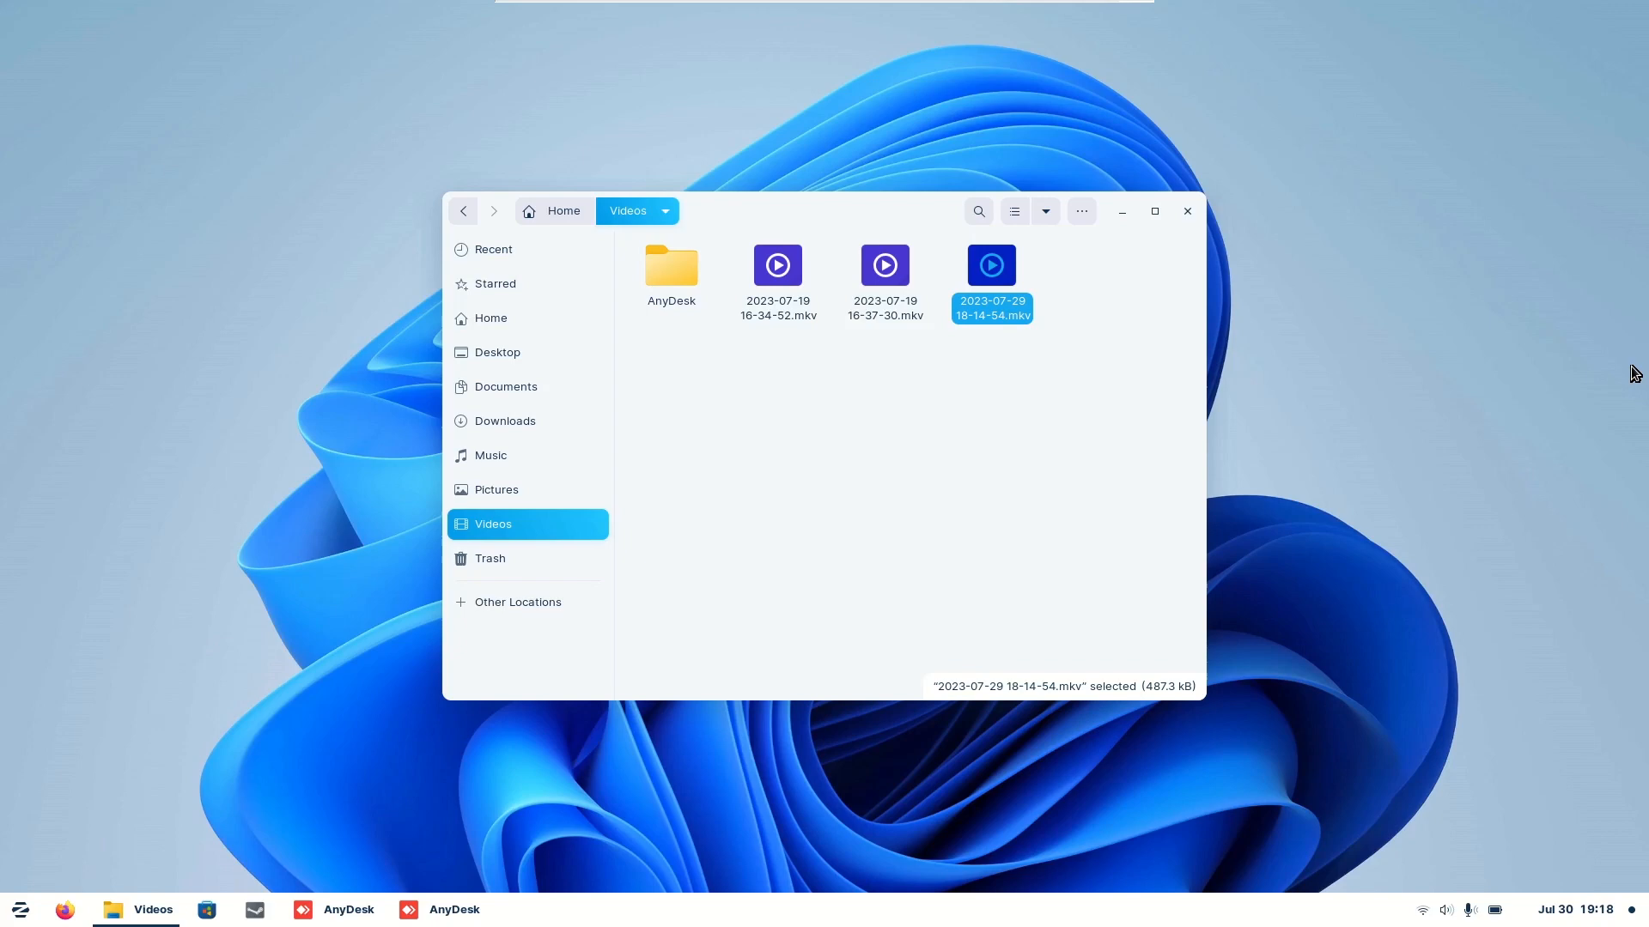
{"action": "mouse_move", "coordinate": [1008, 326]}
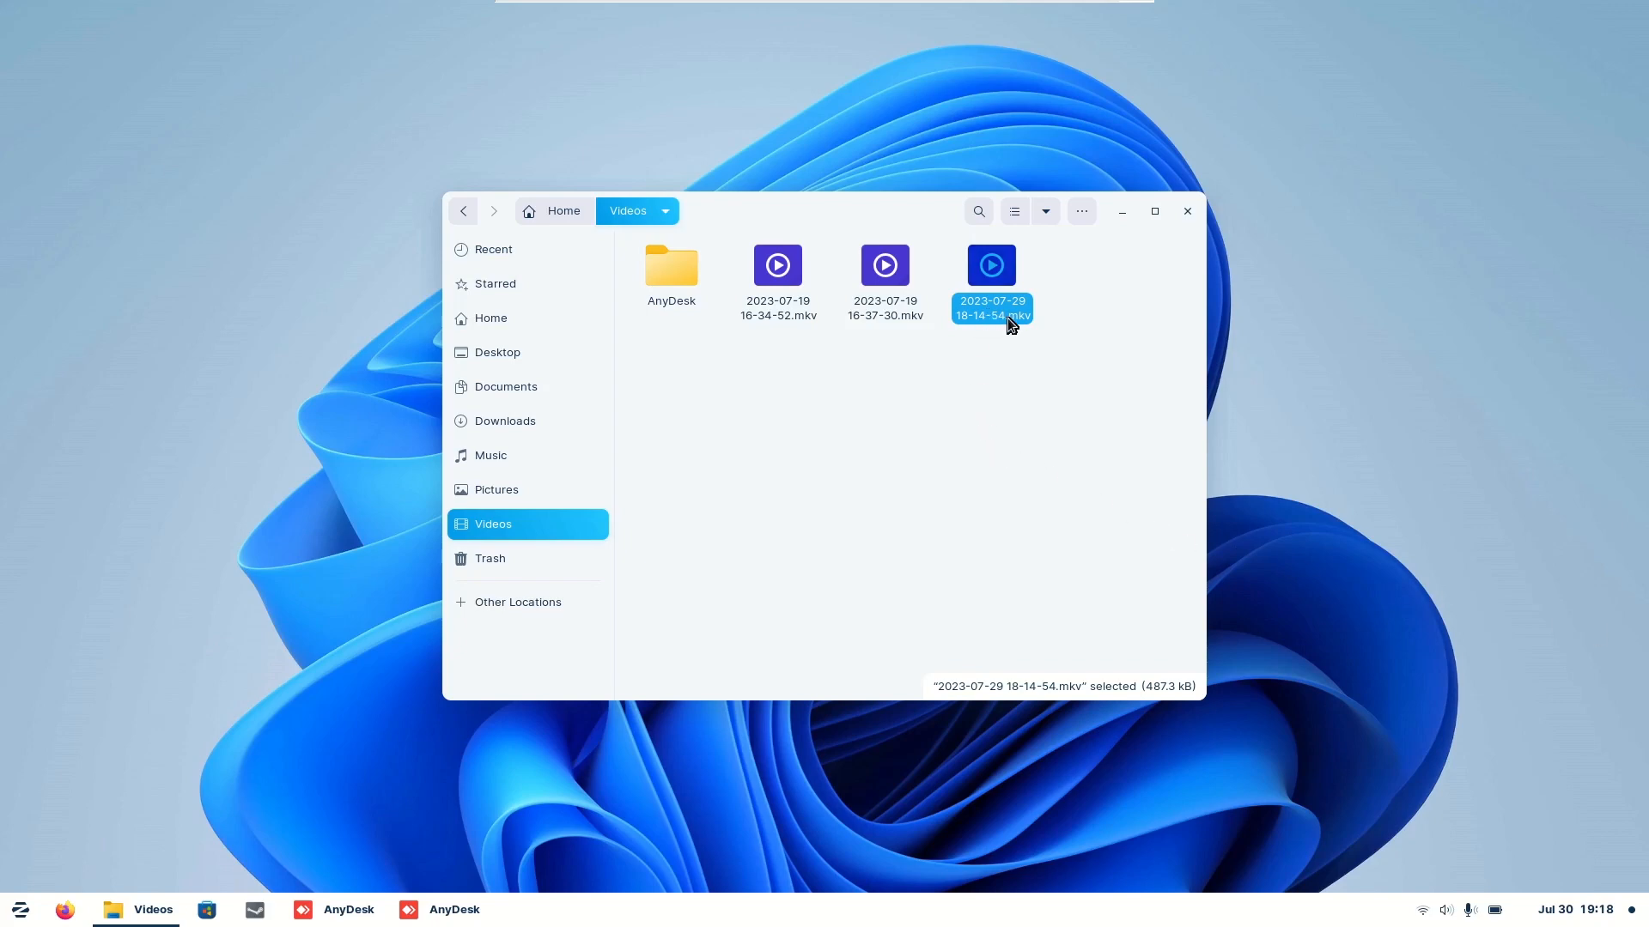
{"action": "mouse_move", "coordinate": [1010, 334]}
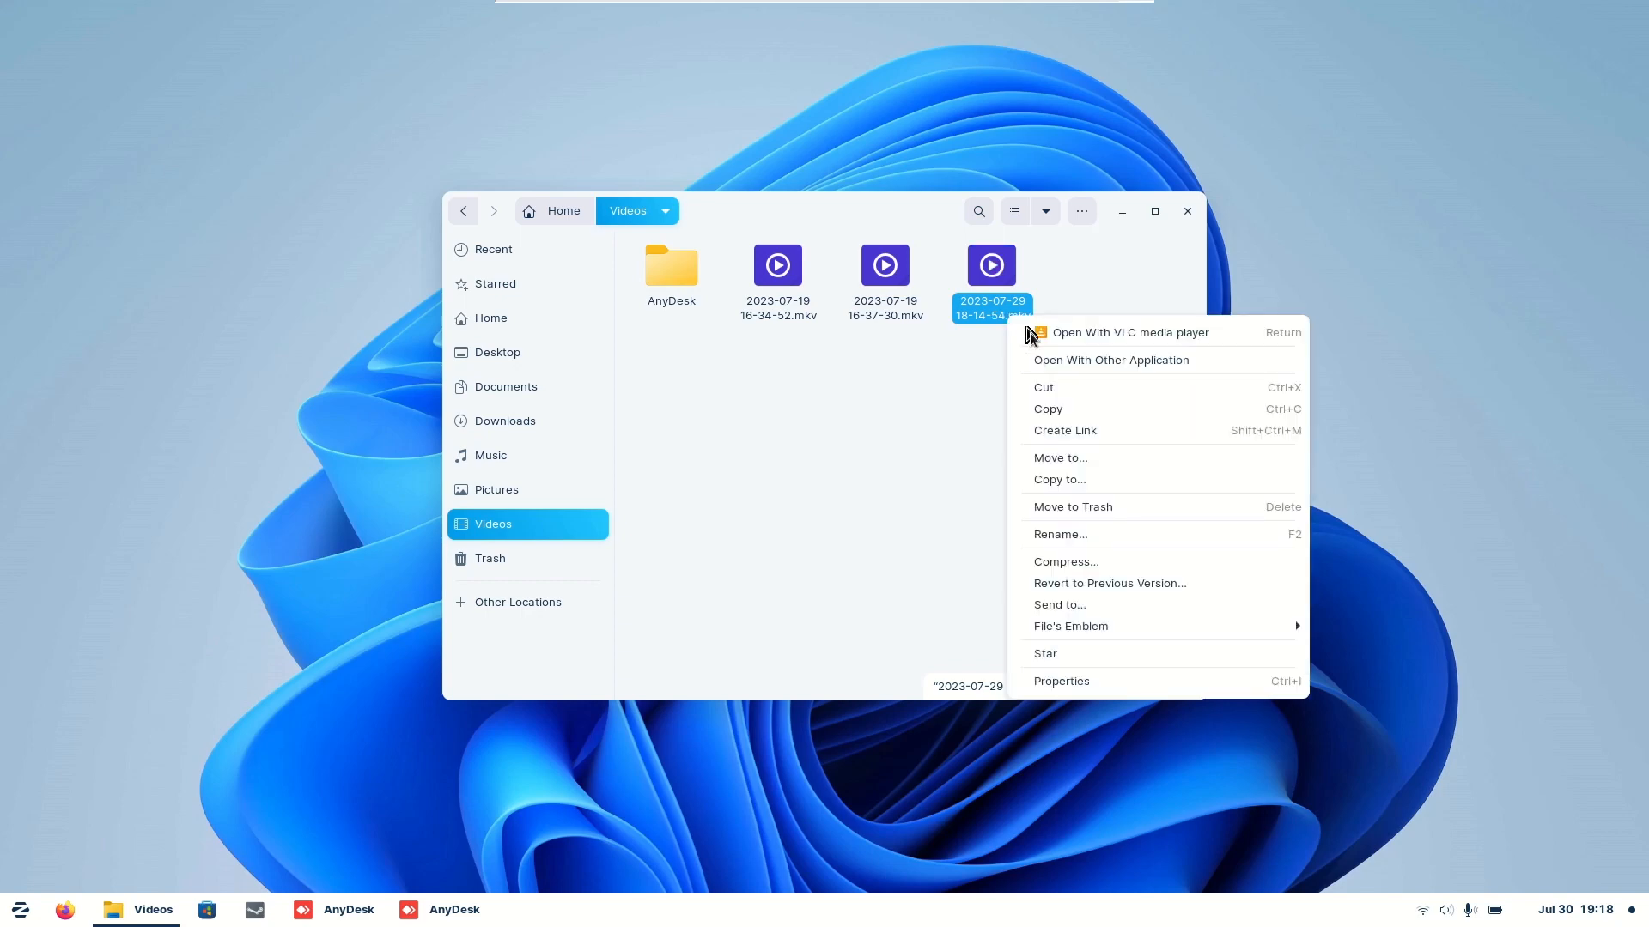
Step: Set Videos as default for Matroska video in Properties' Open With, then reopen the recording
{"action": "left_click", "coordinate": [1062, 680]}
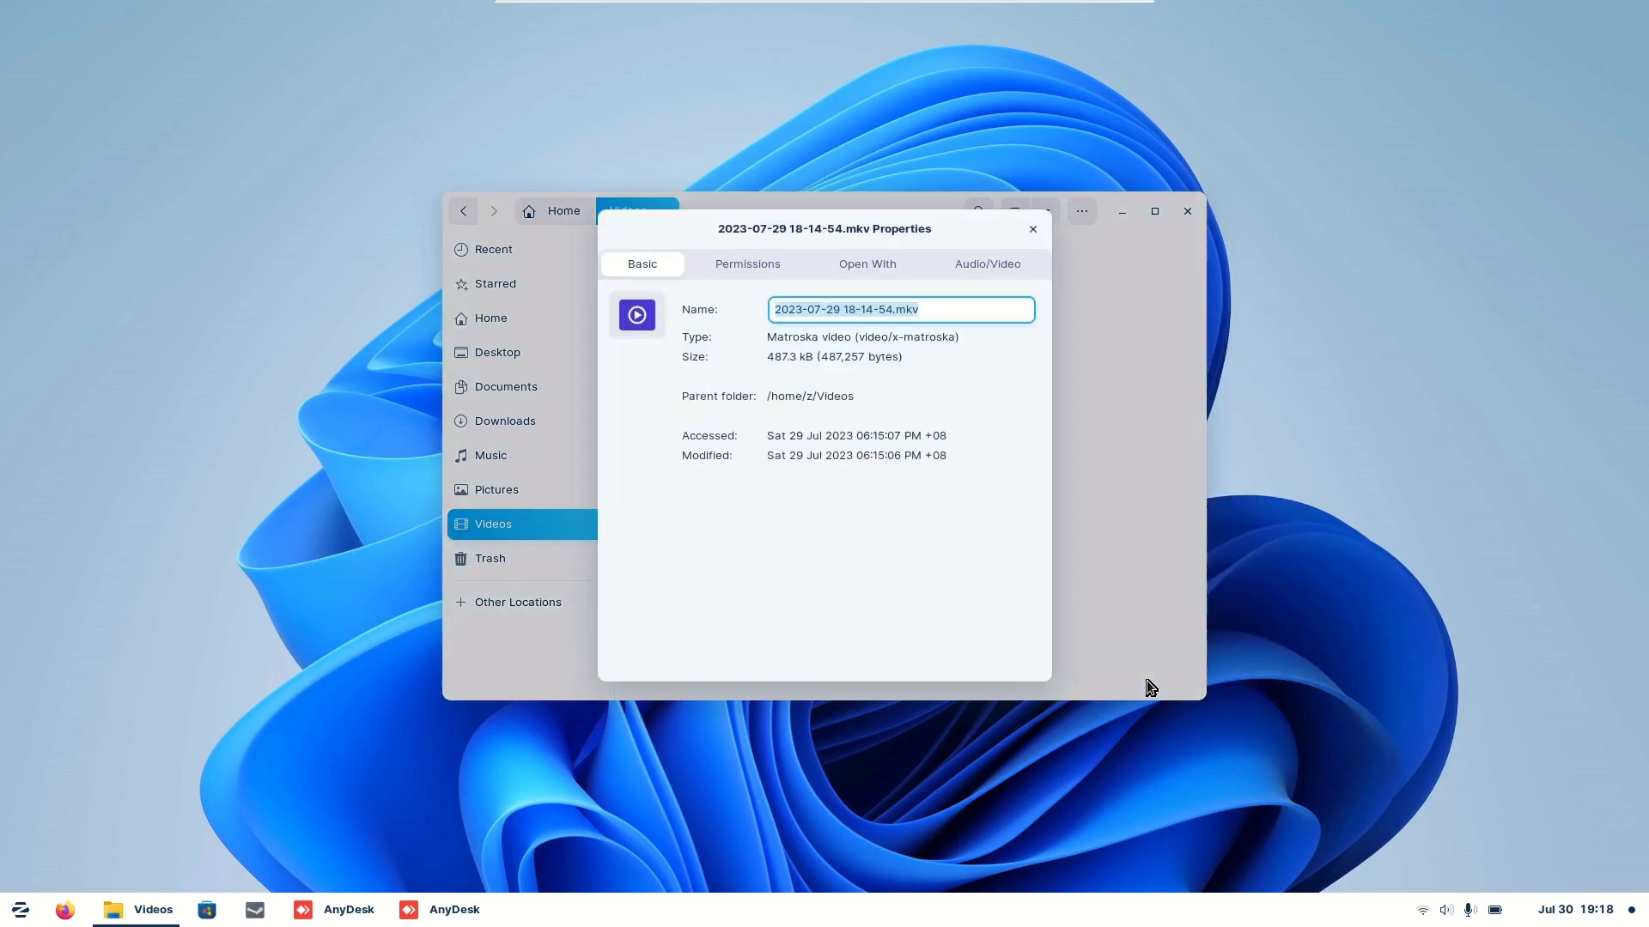
{"action": "left_click", "coordinate": [866, 265]}
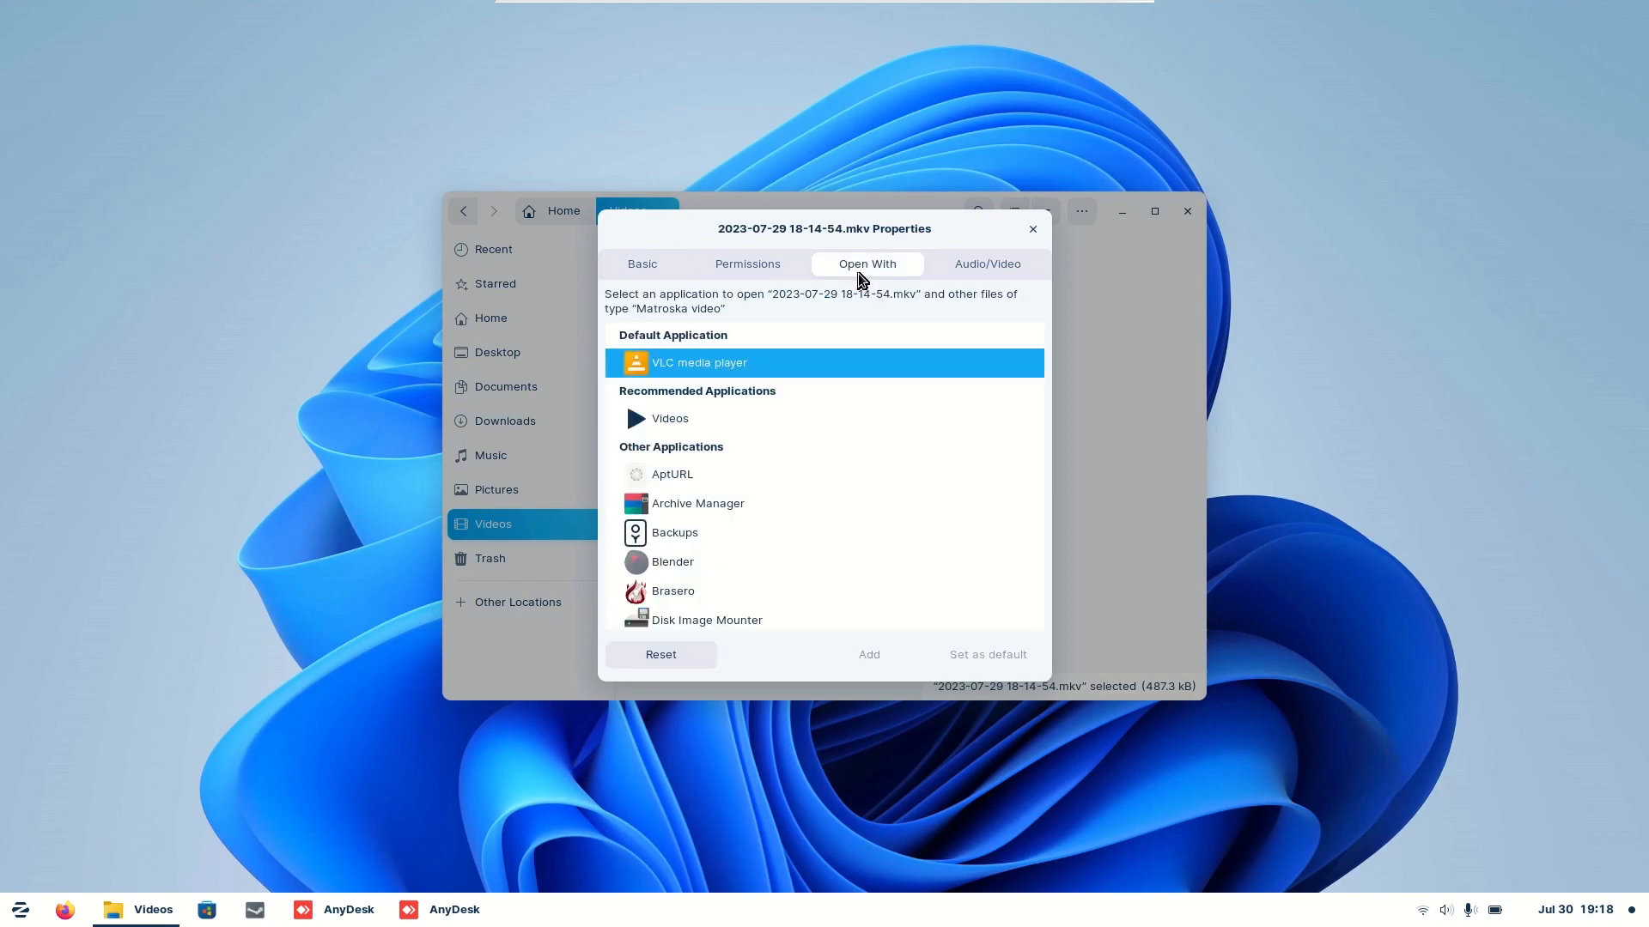
{"action": "left_click", "coordinate": [670, 418]}
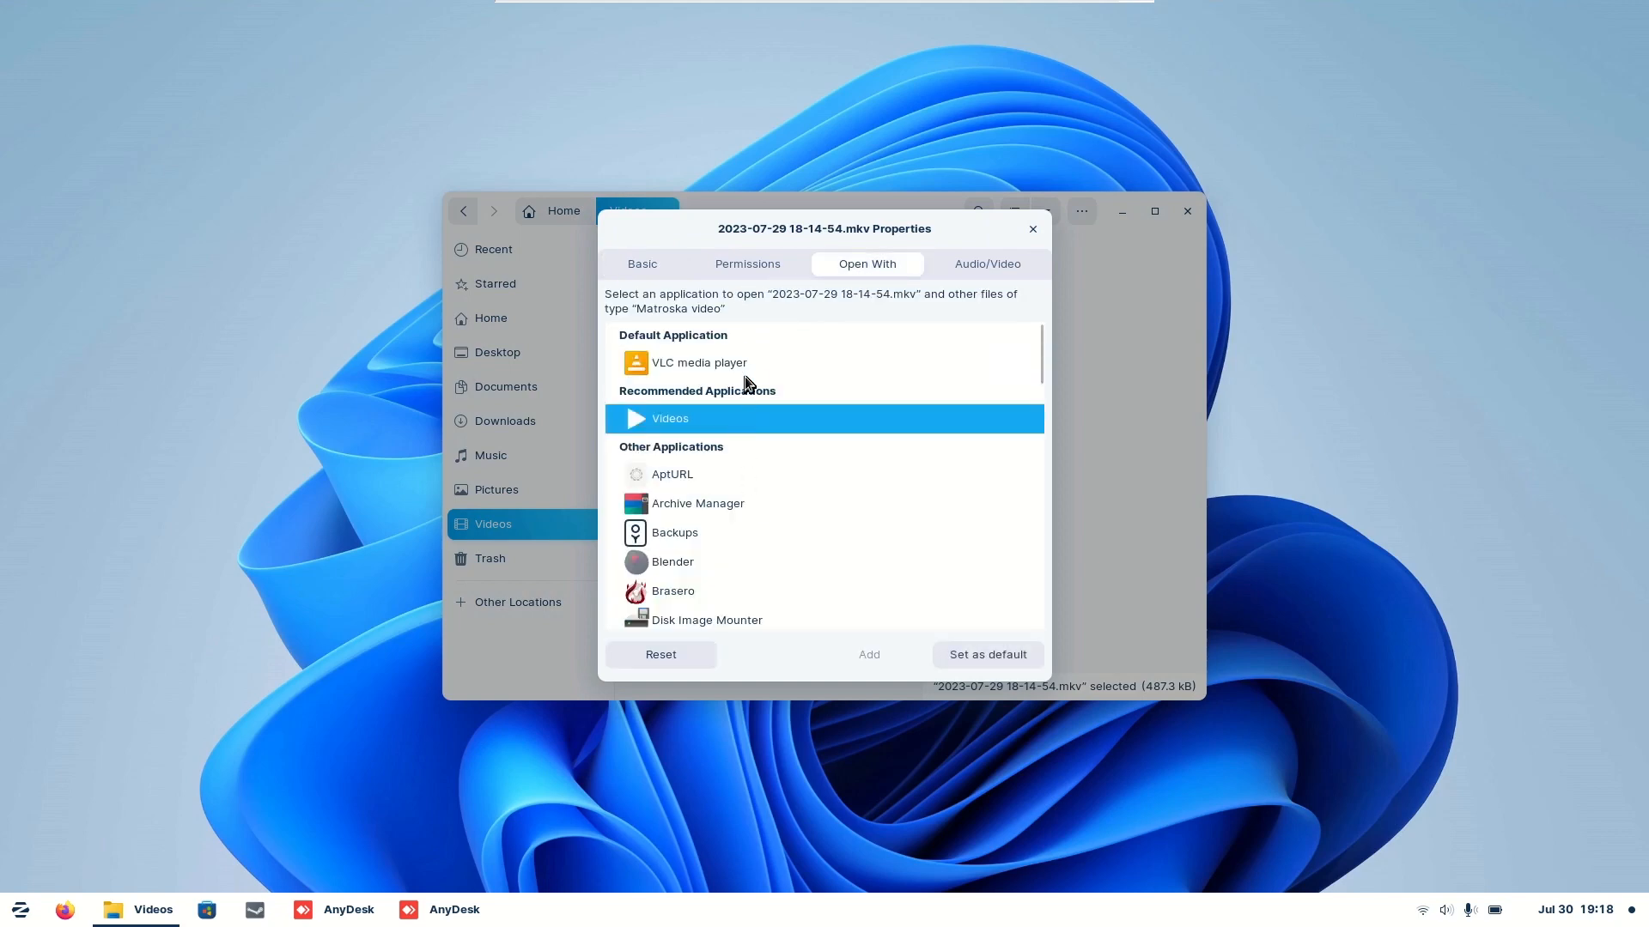
{"action": "left_click", "coordinate": [986, 654]}
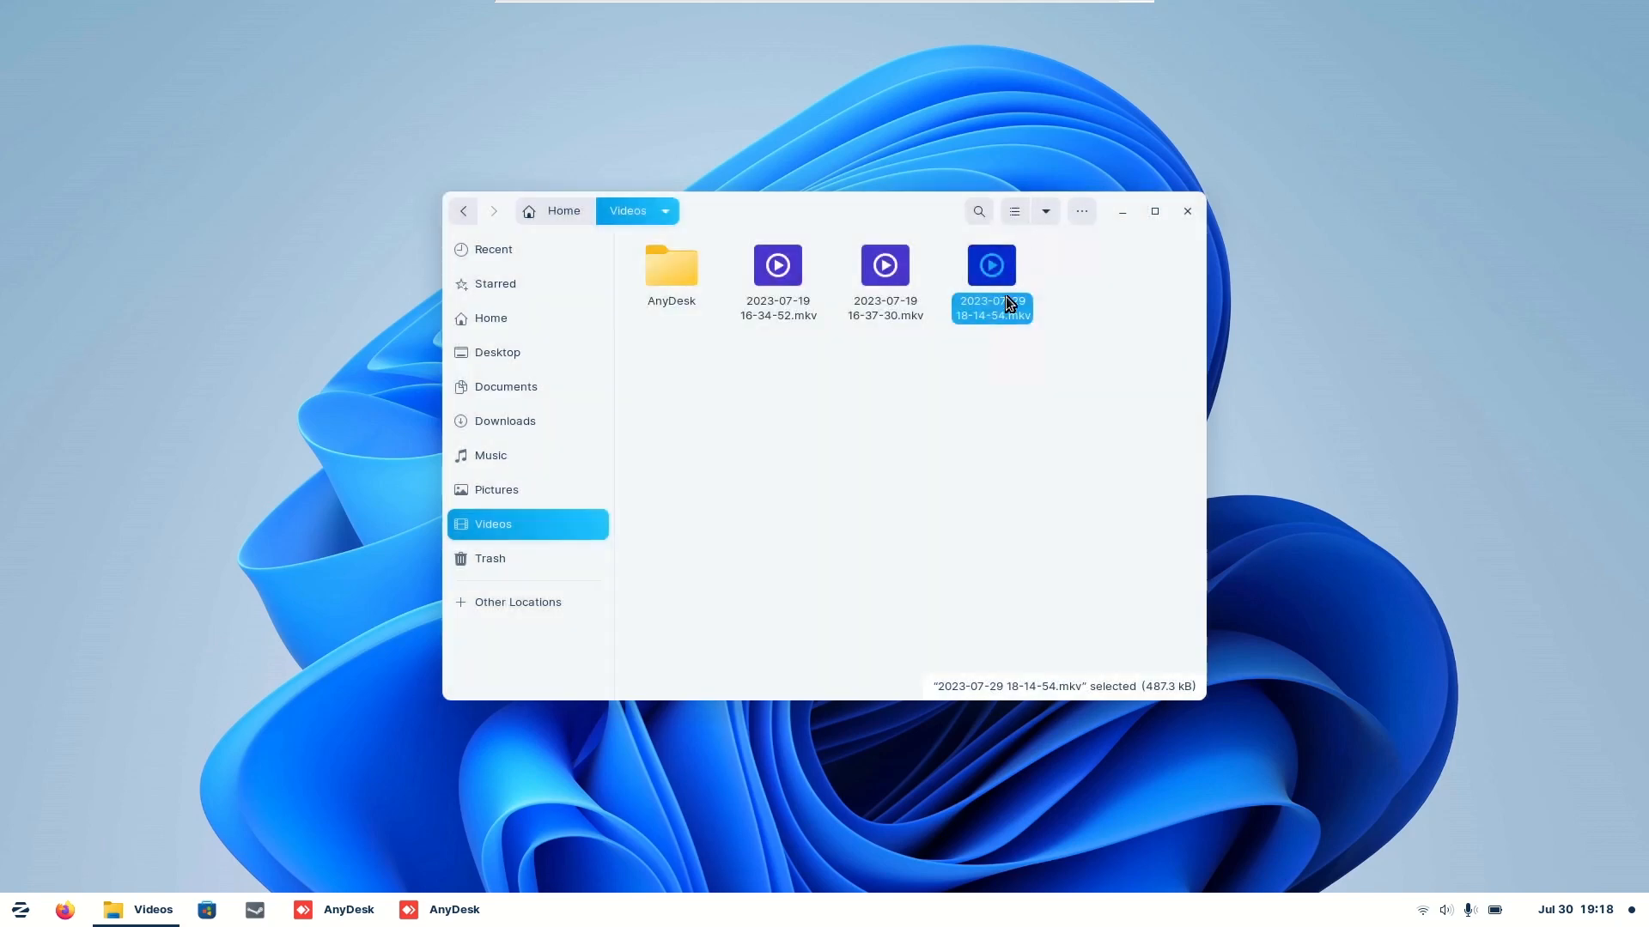
{"action": "double_click", "coordinate": [989, 283]}
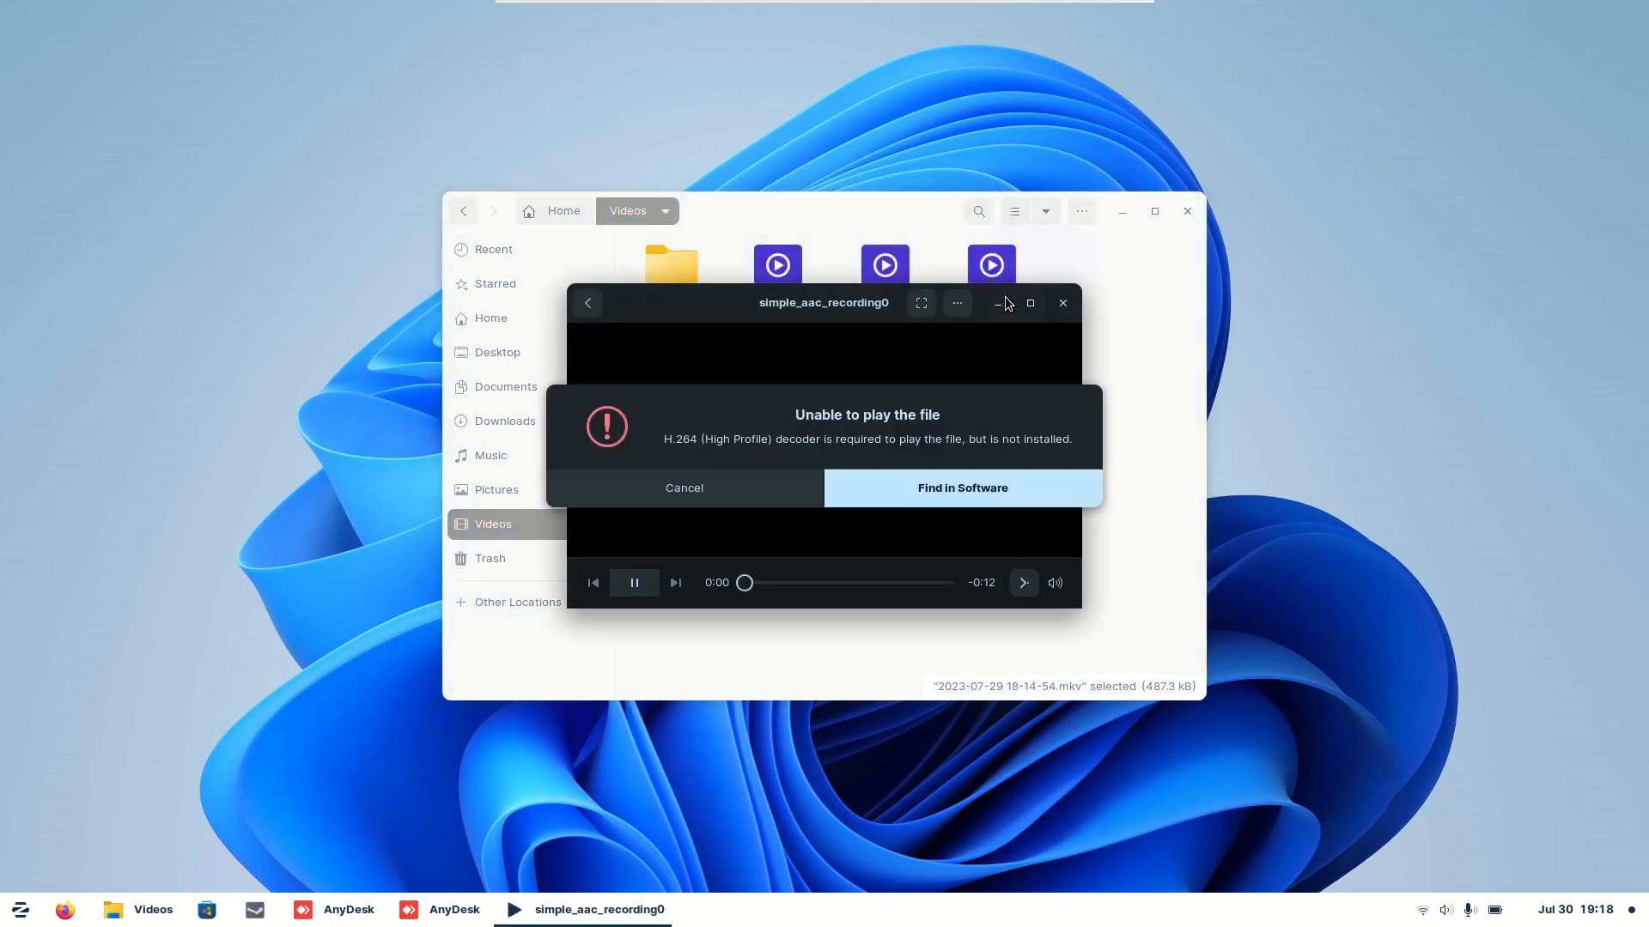